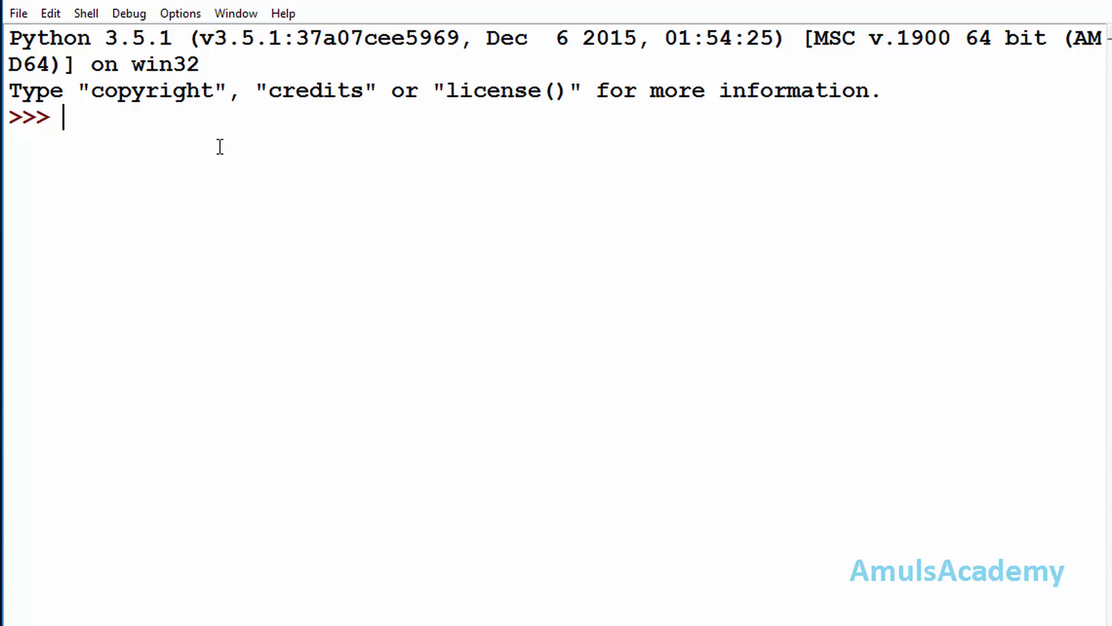
Run type(1) and type(1.44), showing int and float.
text(typ)
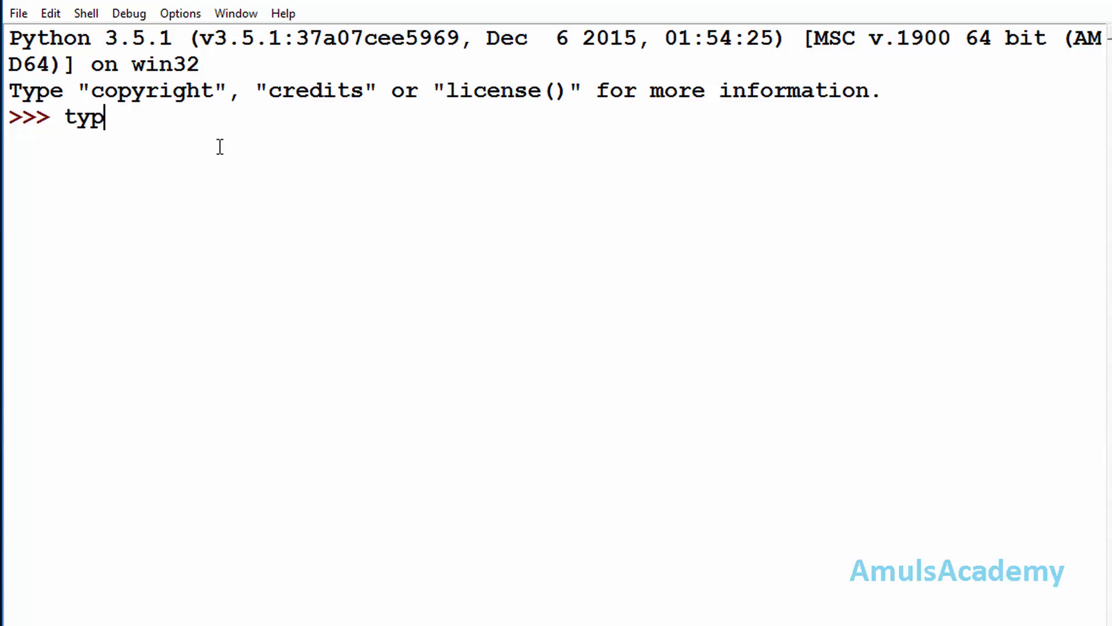
text(e)
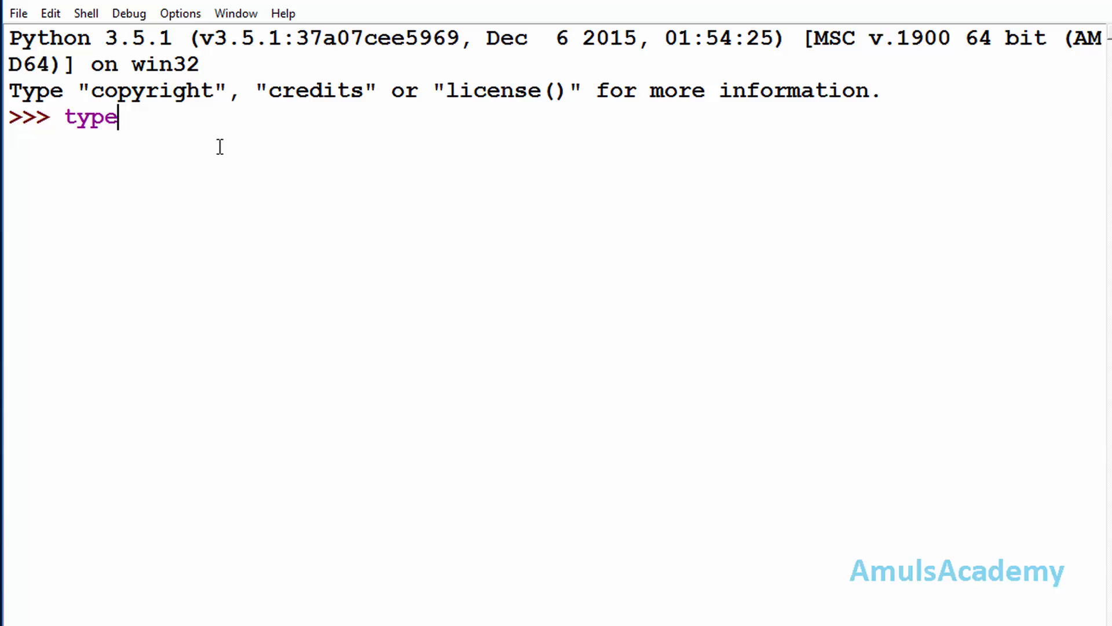
text(())
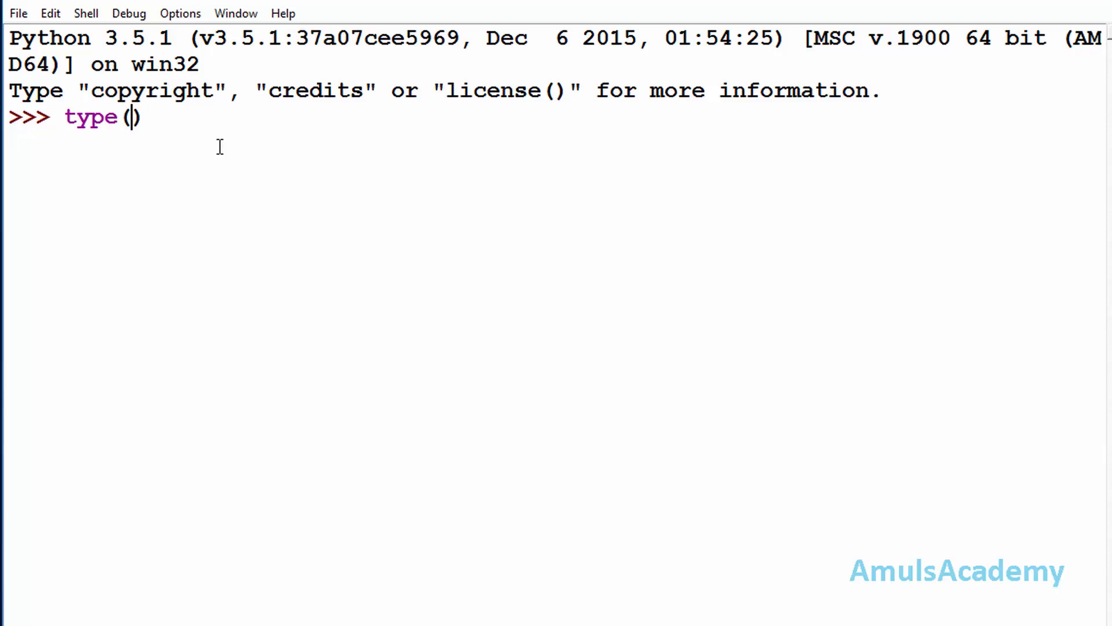
text(1)
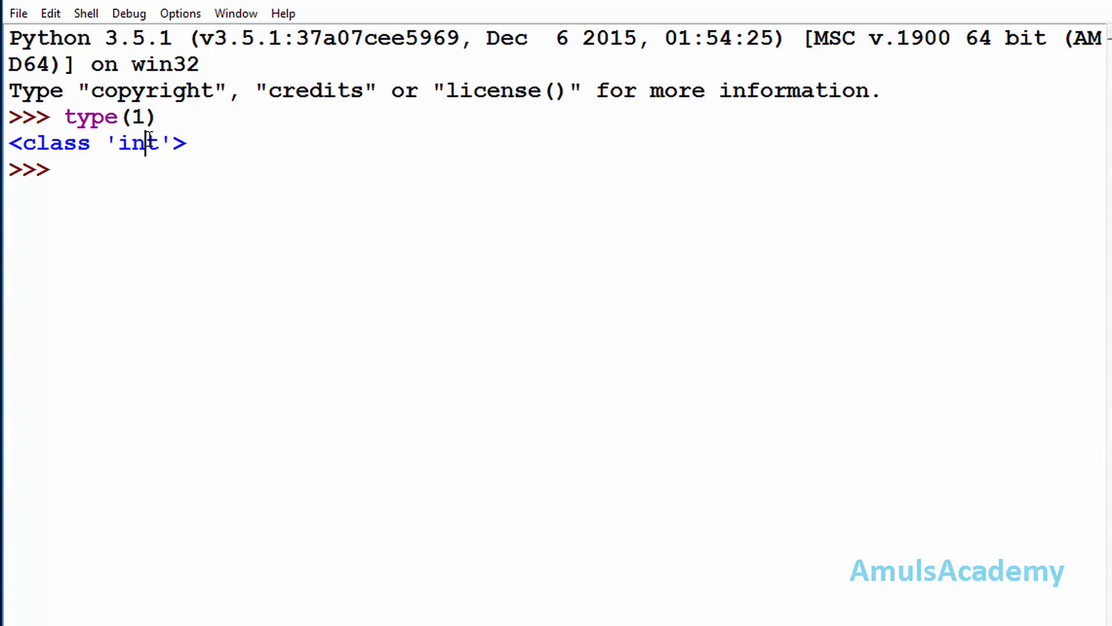
text(ty)
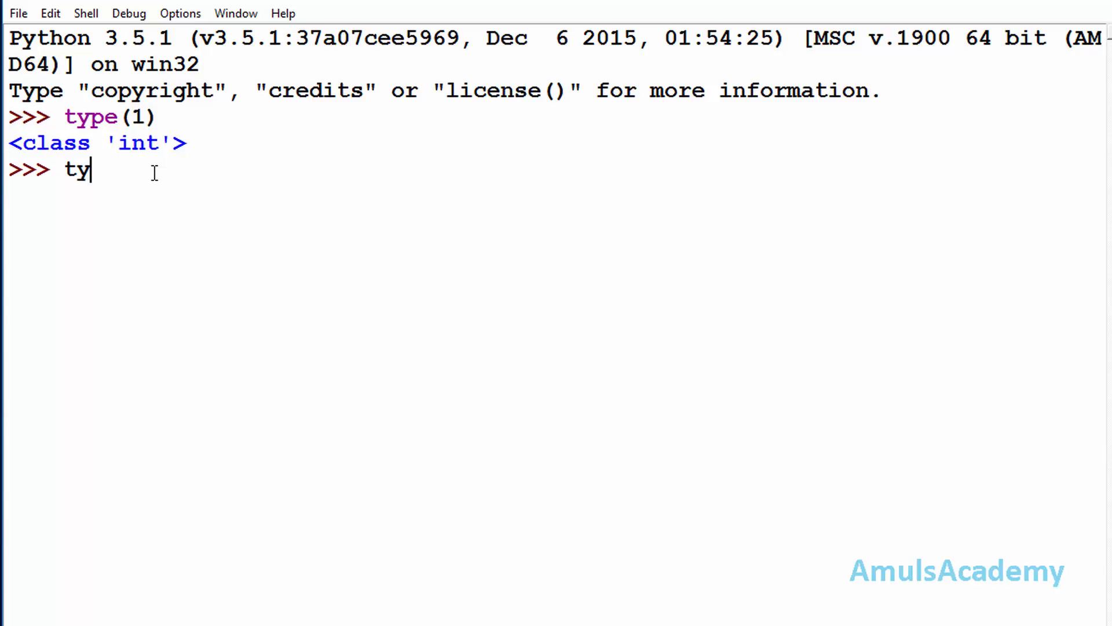
text(pe())
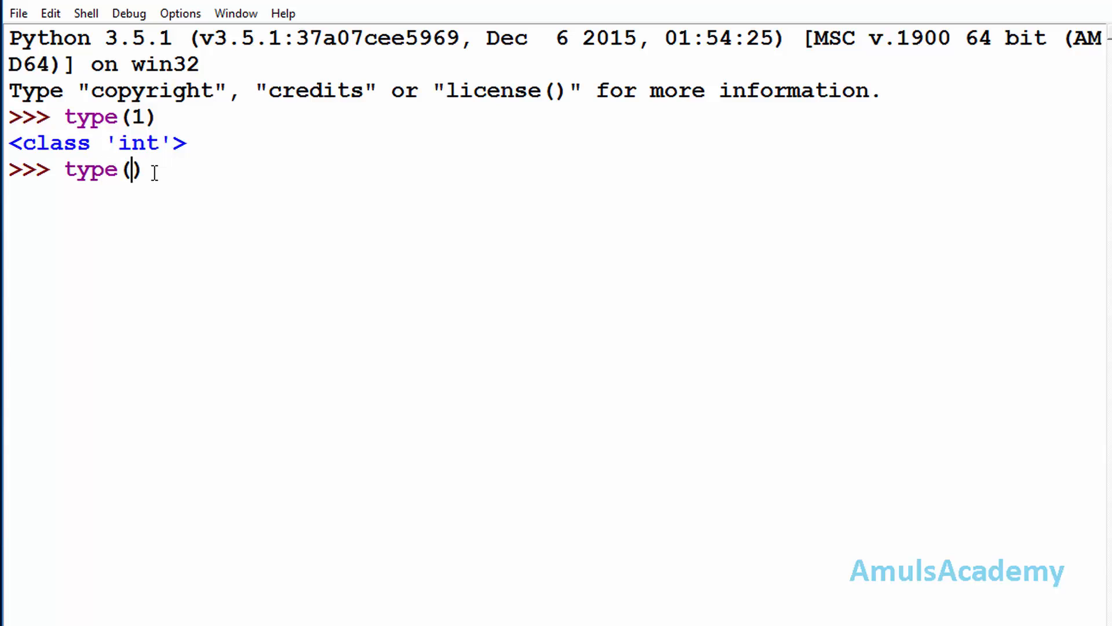
text(.44)
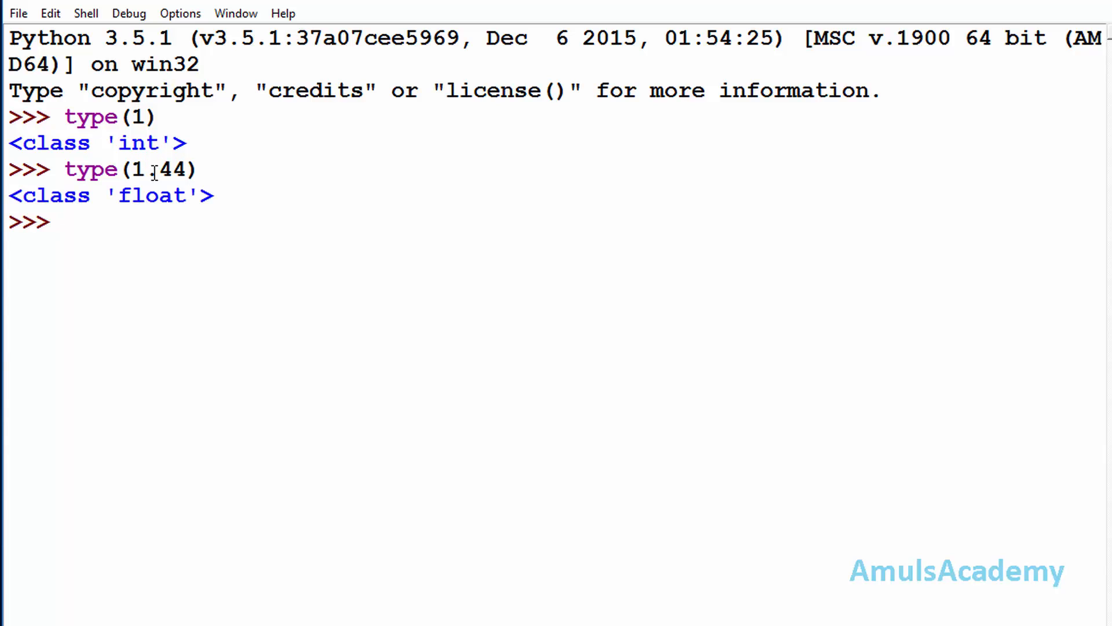
text(.)
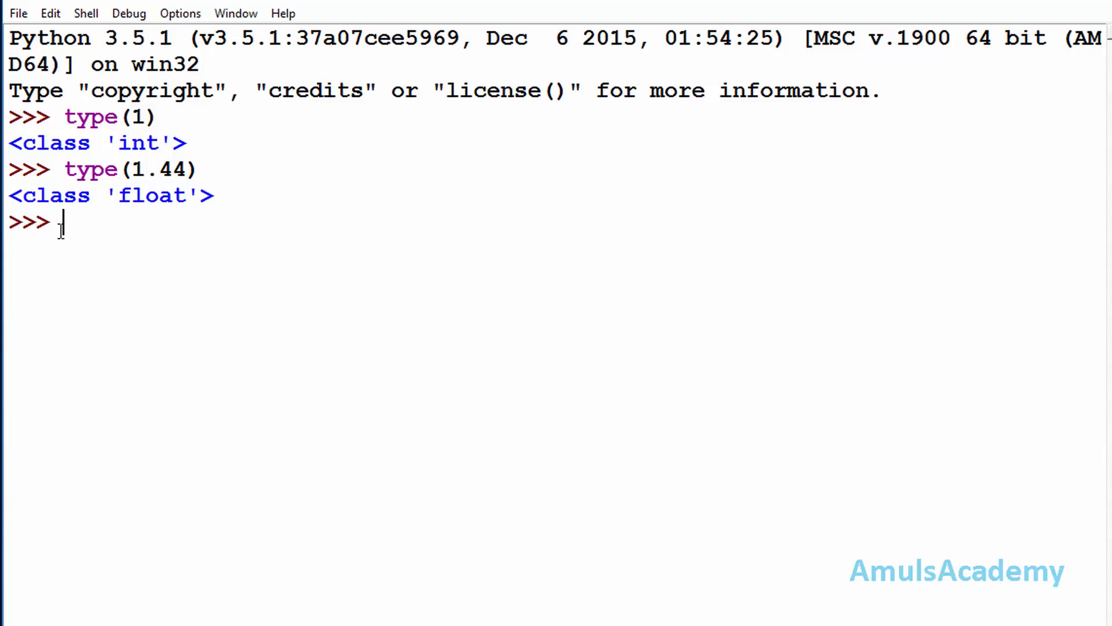
Define list1 = [], confirm type(list1) is list, and type help().
text(list1)
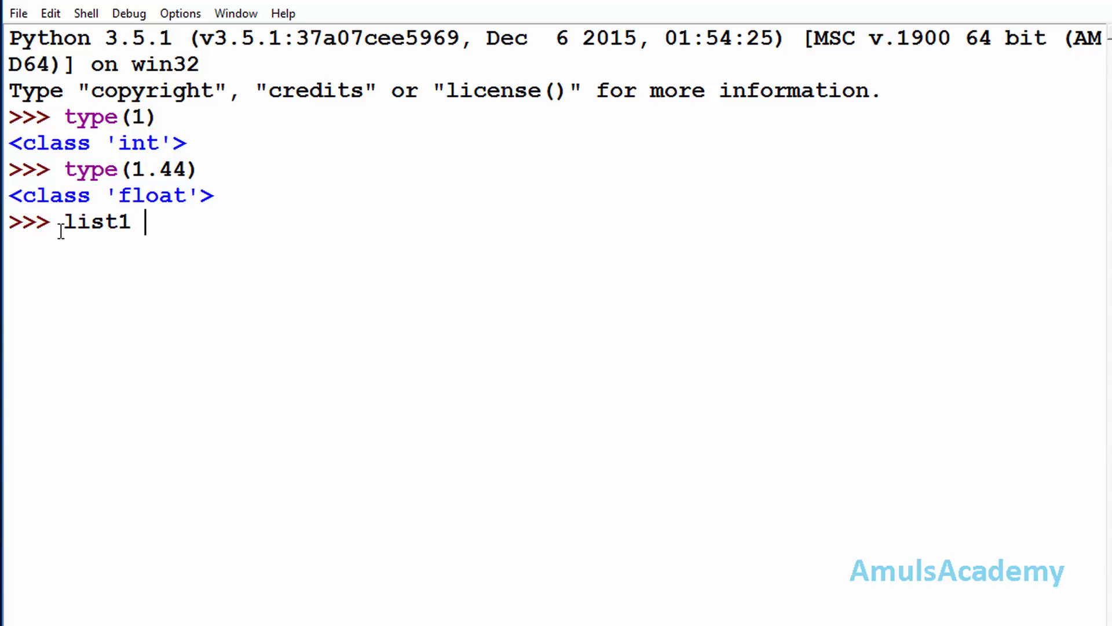
text(= [])
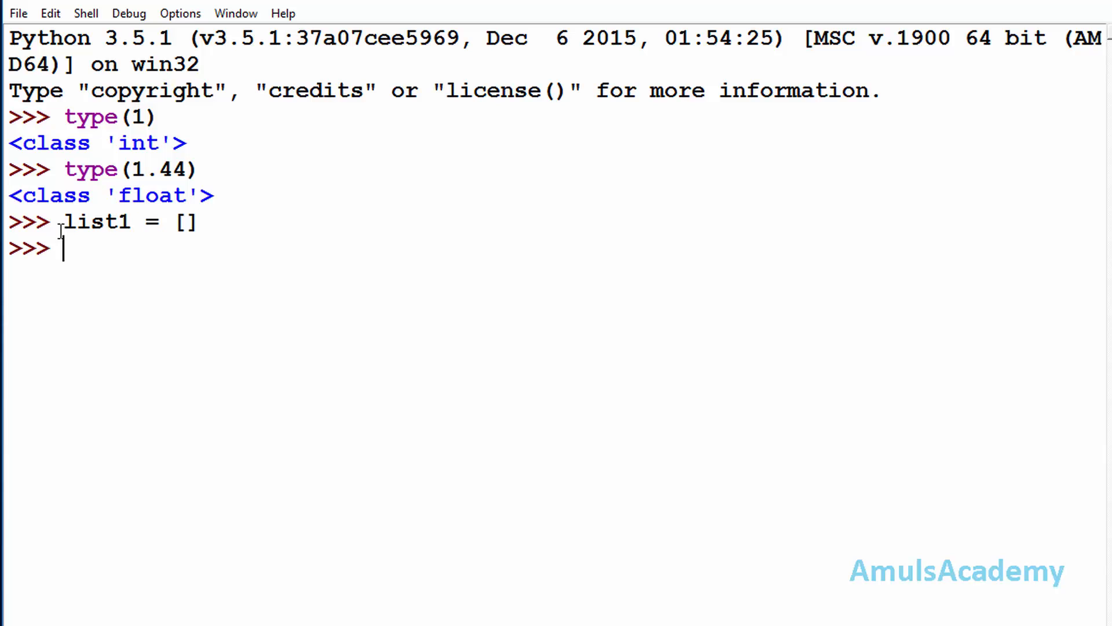
text(type())
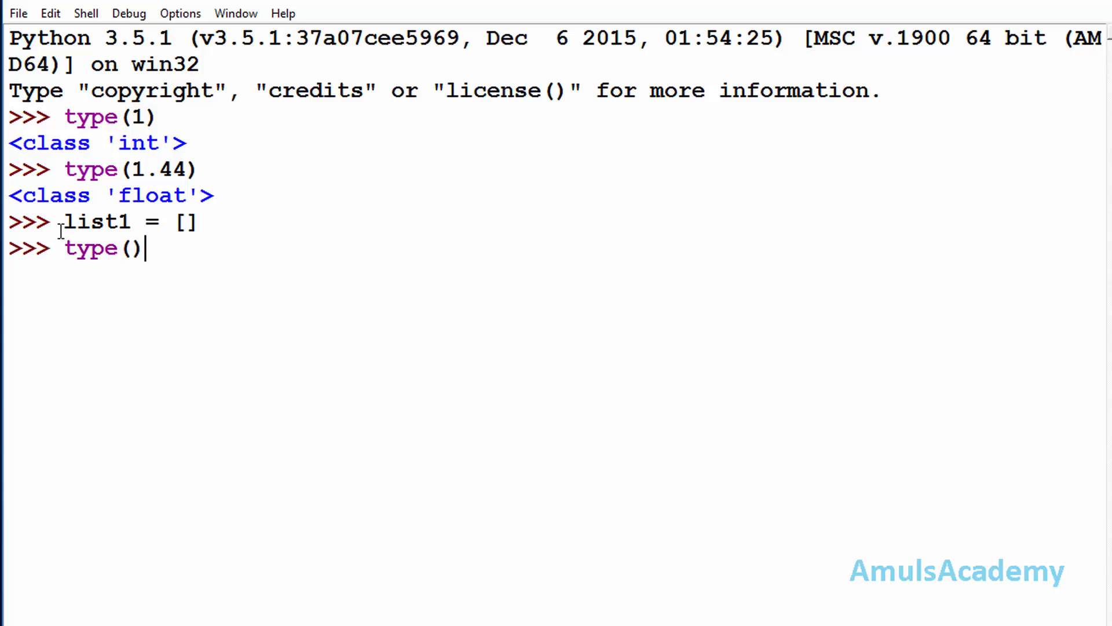
text(list1)
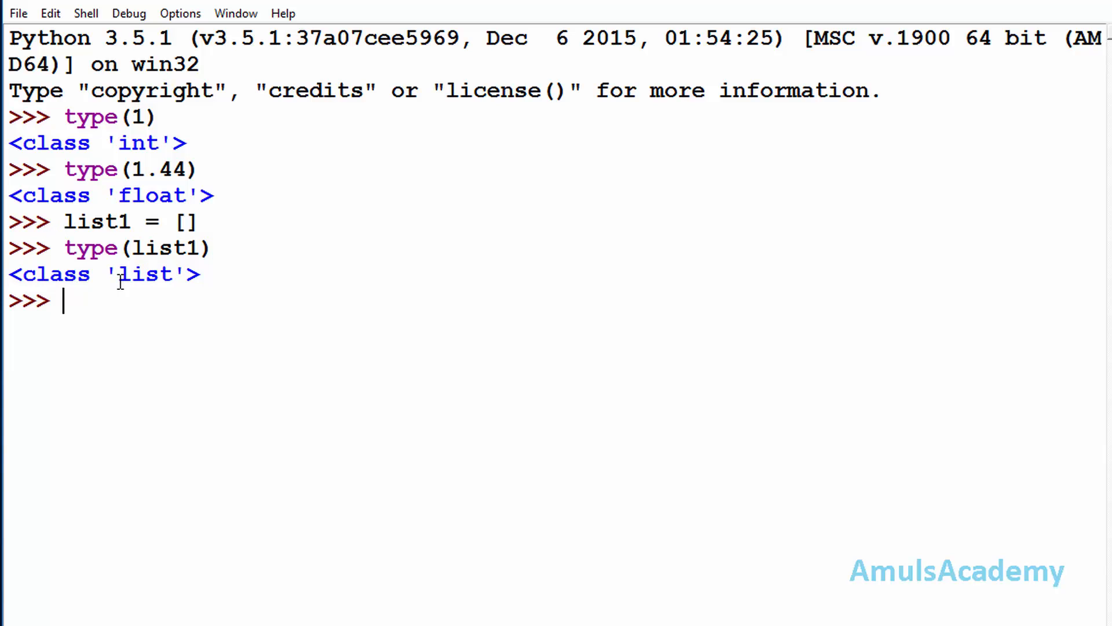
text(help())
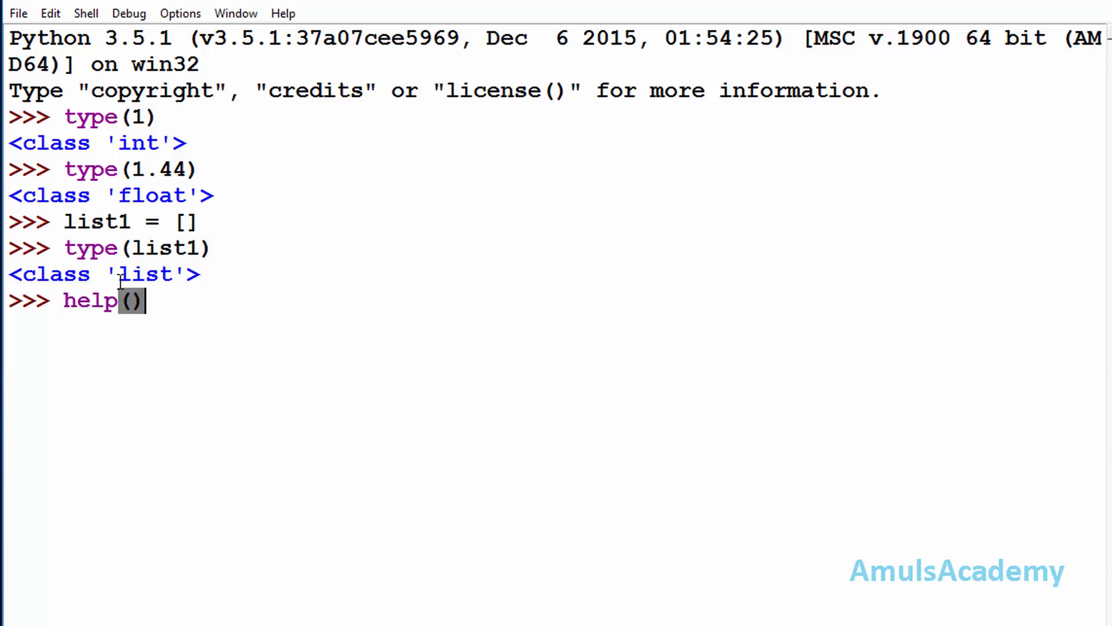
Show the help(type) documentation and scroll down through its output.
text(type)
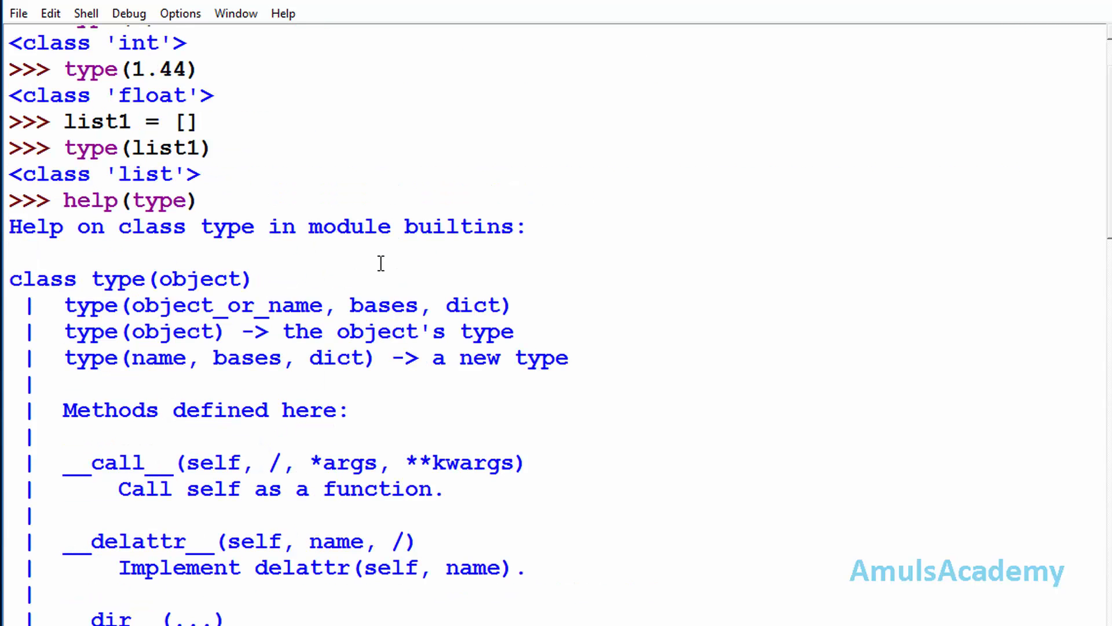
scroll(down, 3)
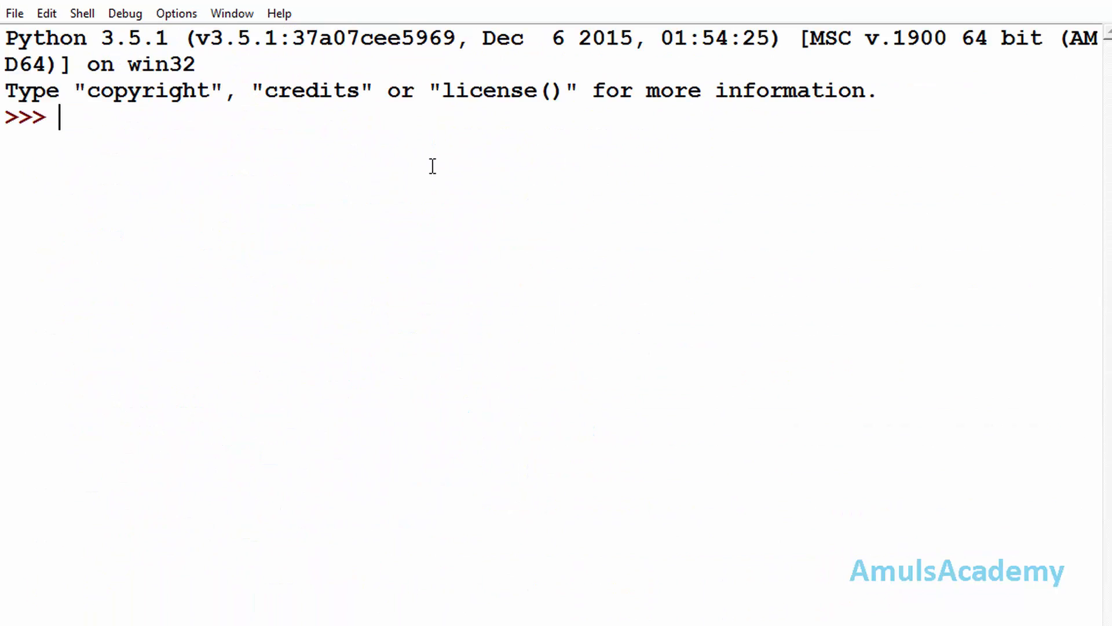
mouse_move(457, 160)
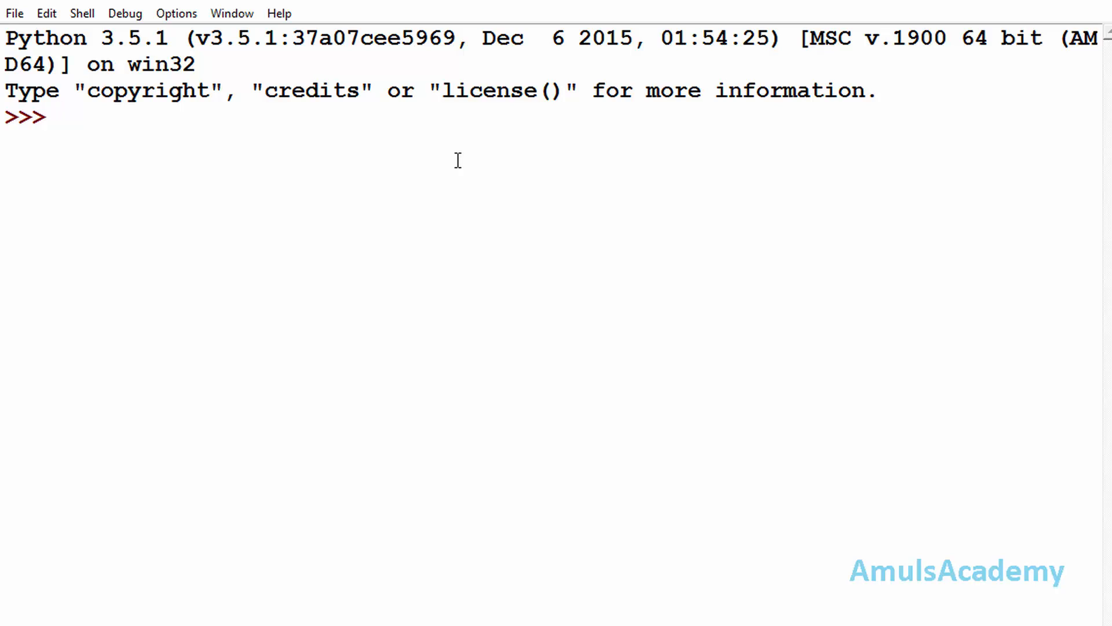
Run dir(), define list1 = [] and a = 10, then rerun dir().
click(60, 117)
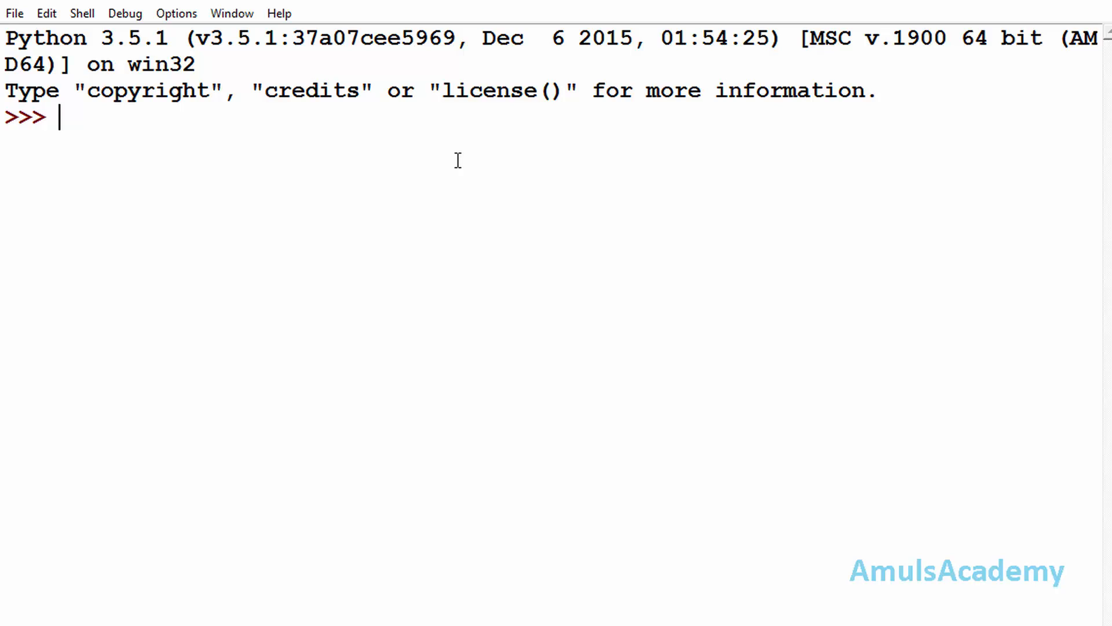
text(dir())
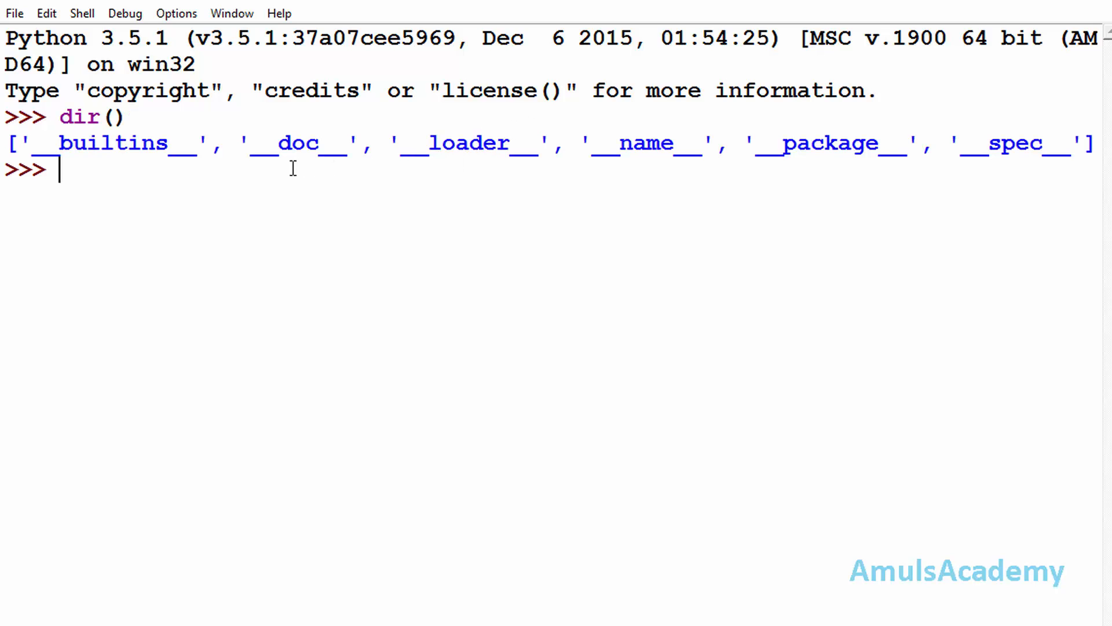
mouse_move(319, 164)
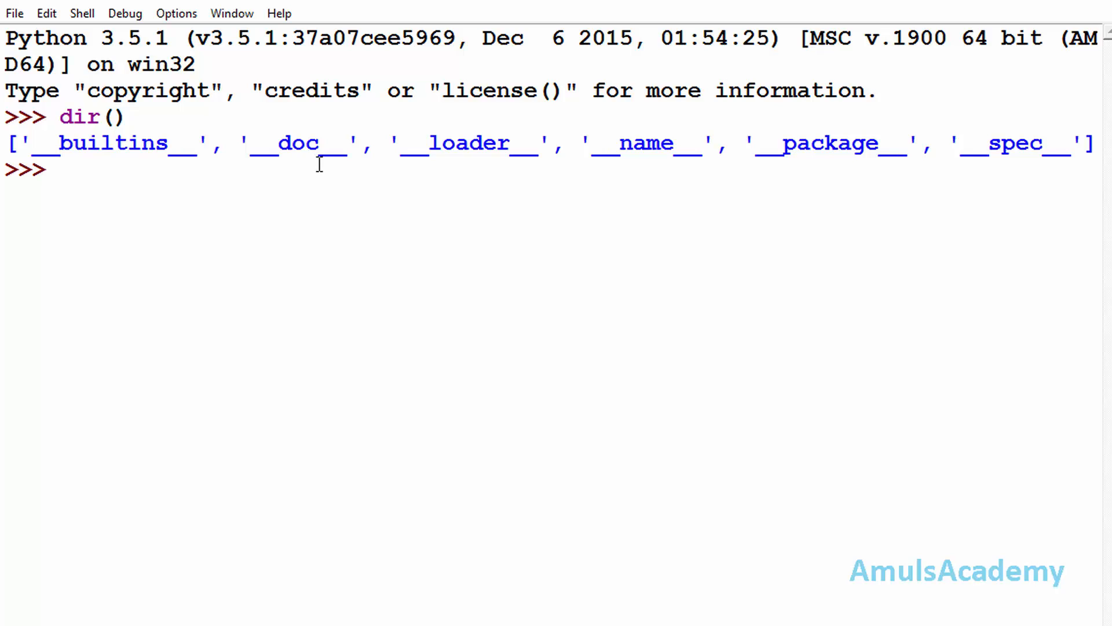
text(list1 = [)
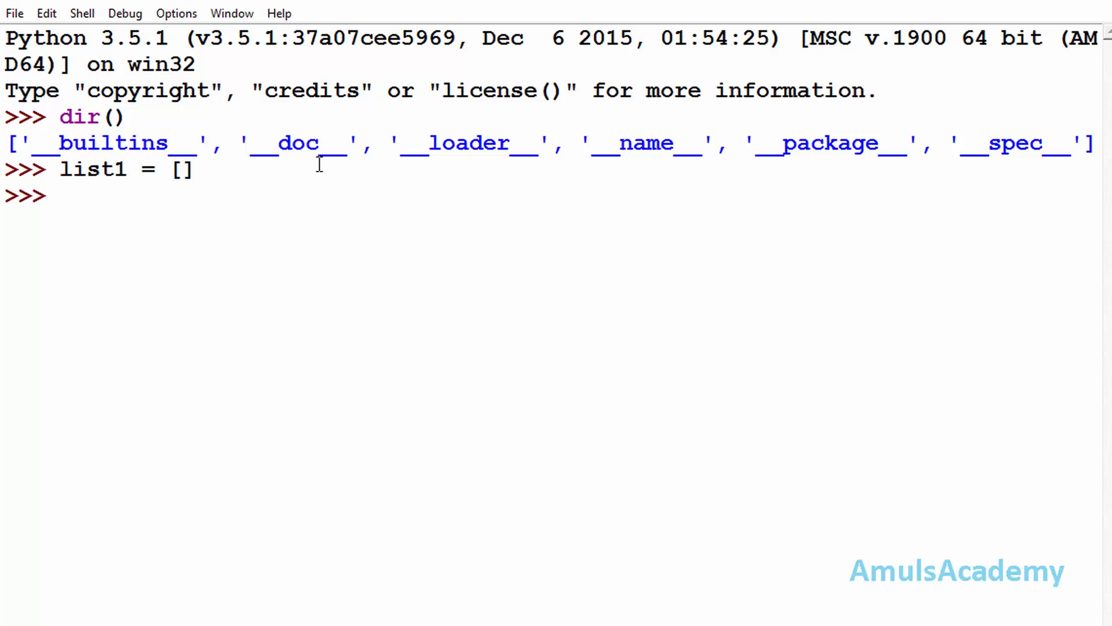
text(a)
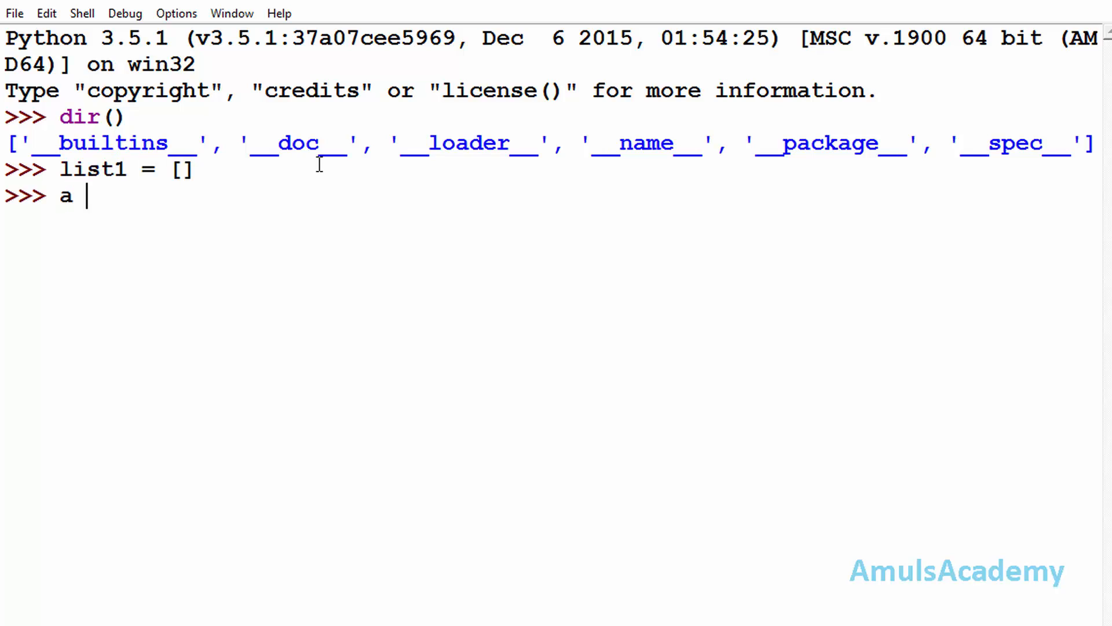
text(= 10)
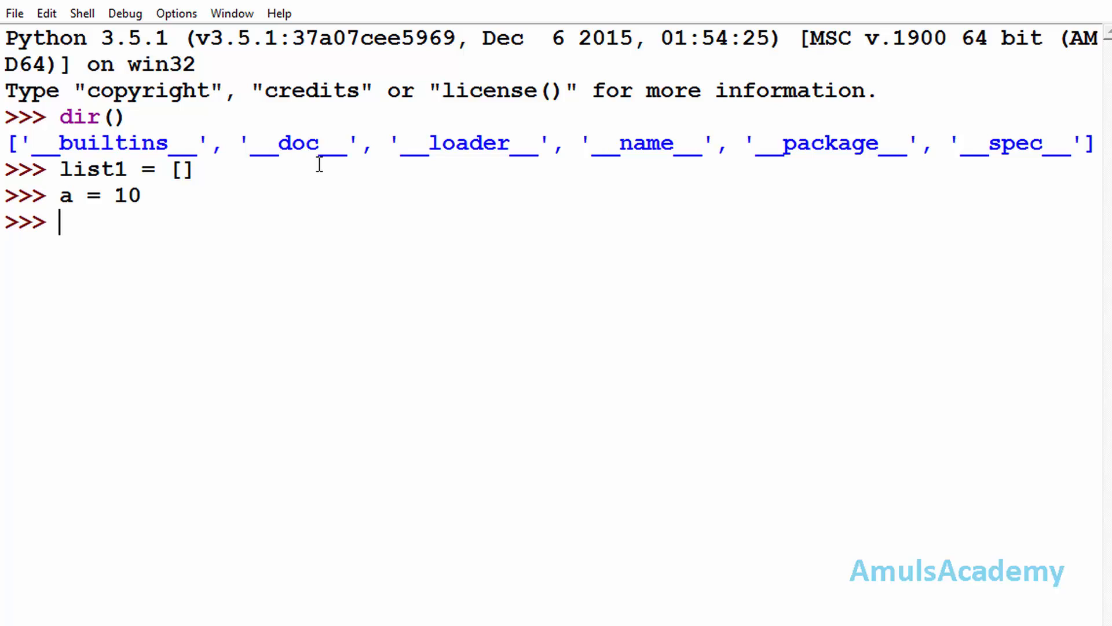
text(dir()
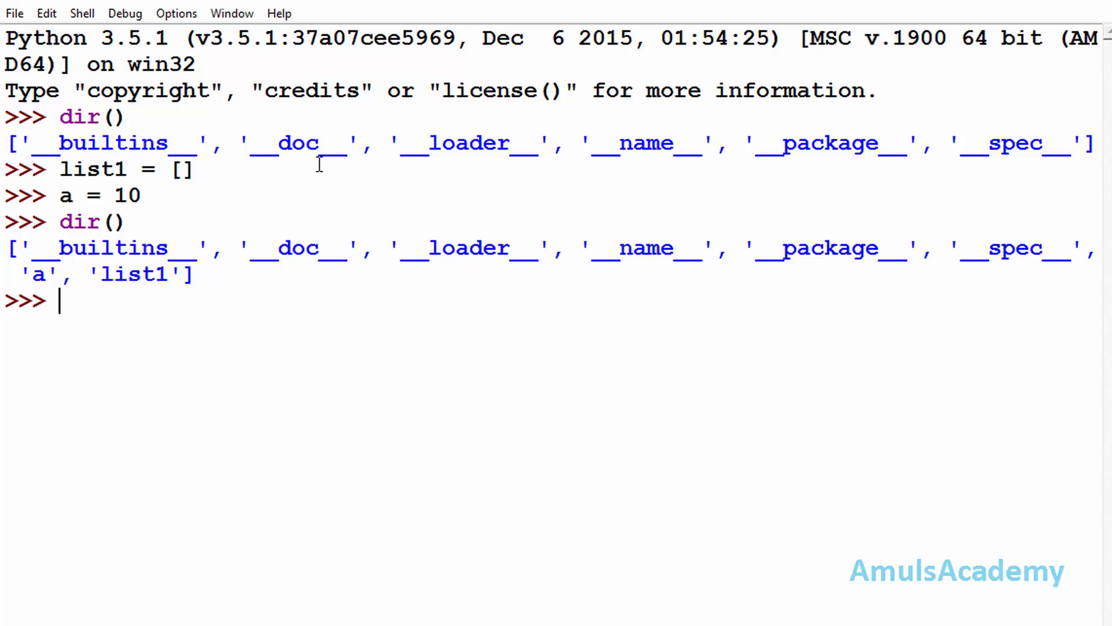
mouse_move(10, 287)
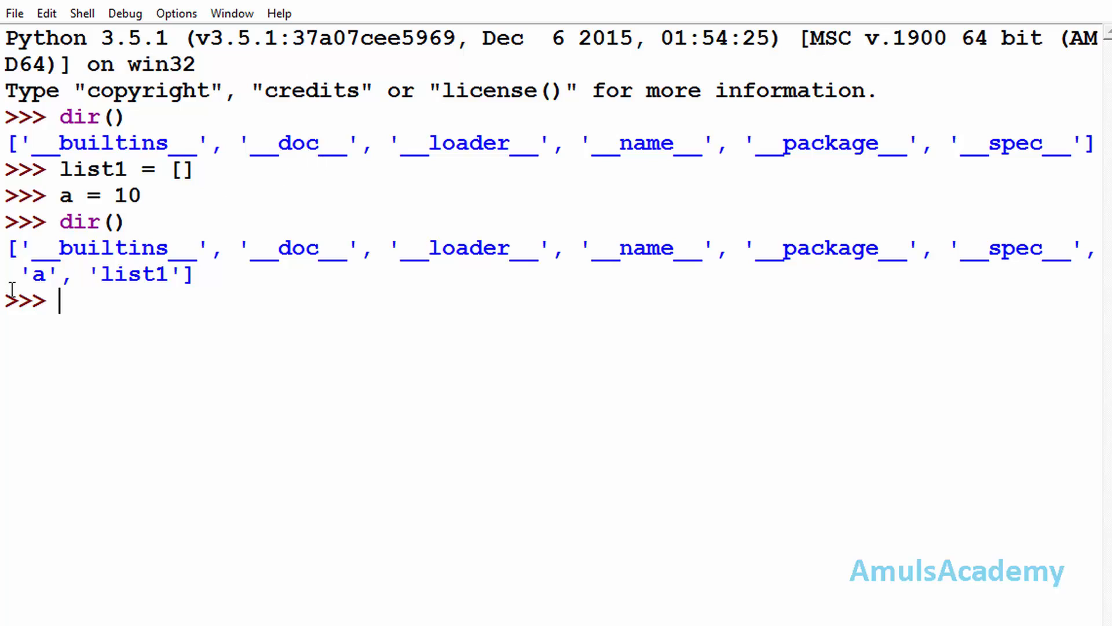
double_click(38, 274)
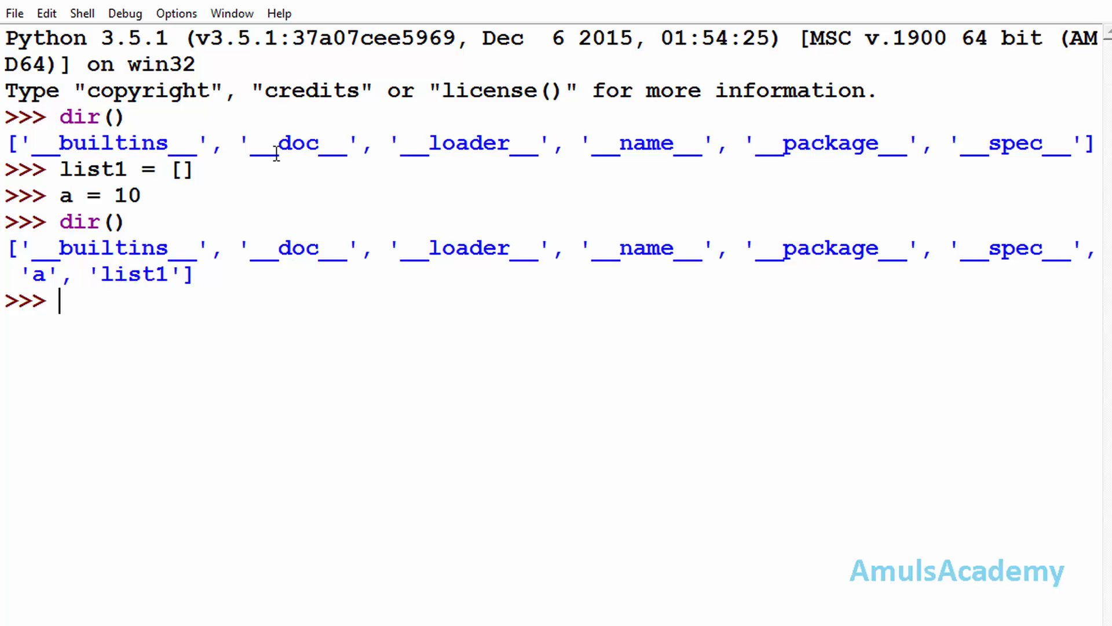
Restart the shell from the Shell menu, then rerun dir() to see only default names.
click(81, 13)
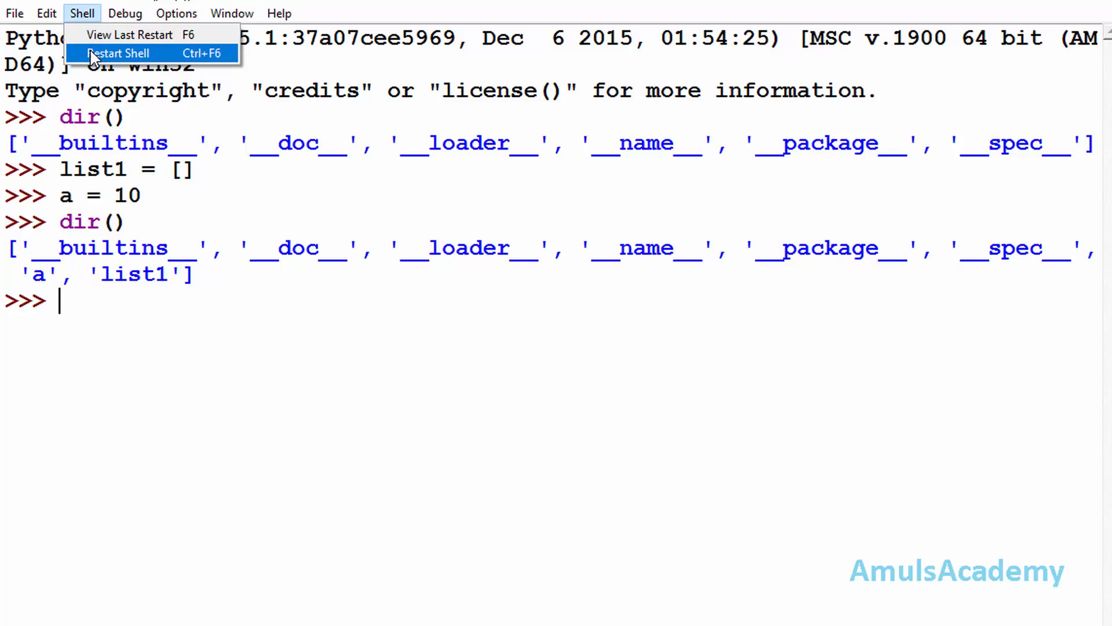
click(118, 53)
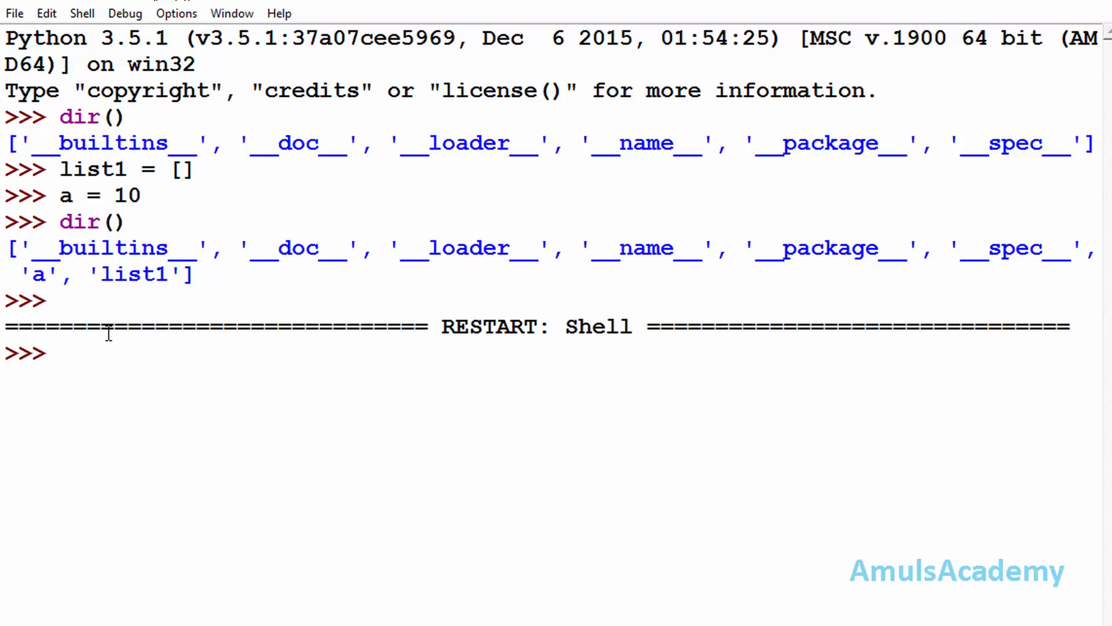
text(dir()
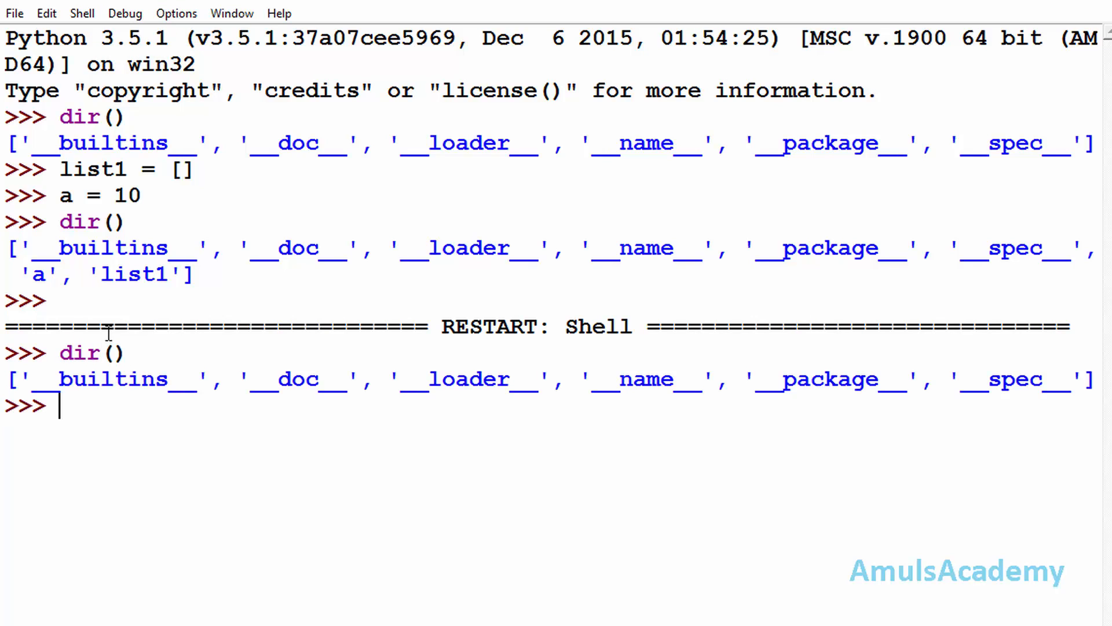
mouse_move(167, 383)
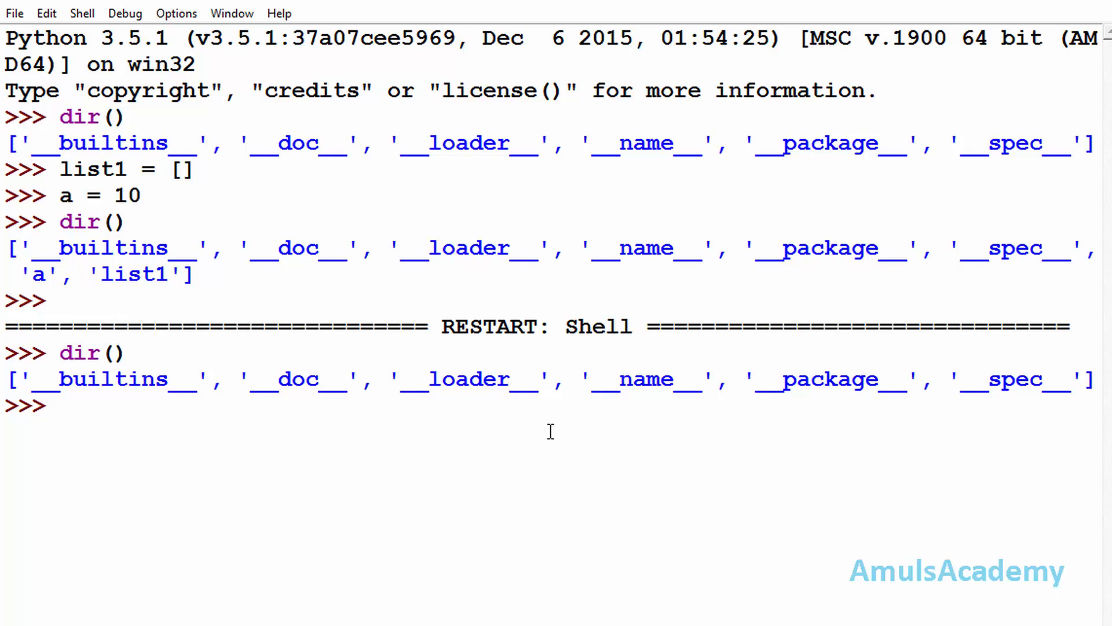
mouse_move(306, 230)
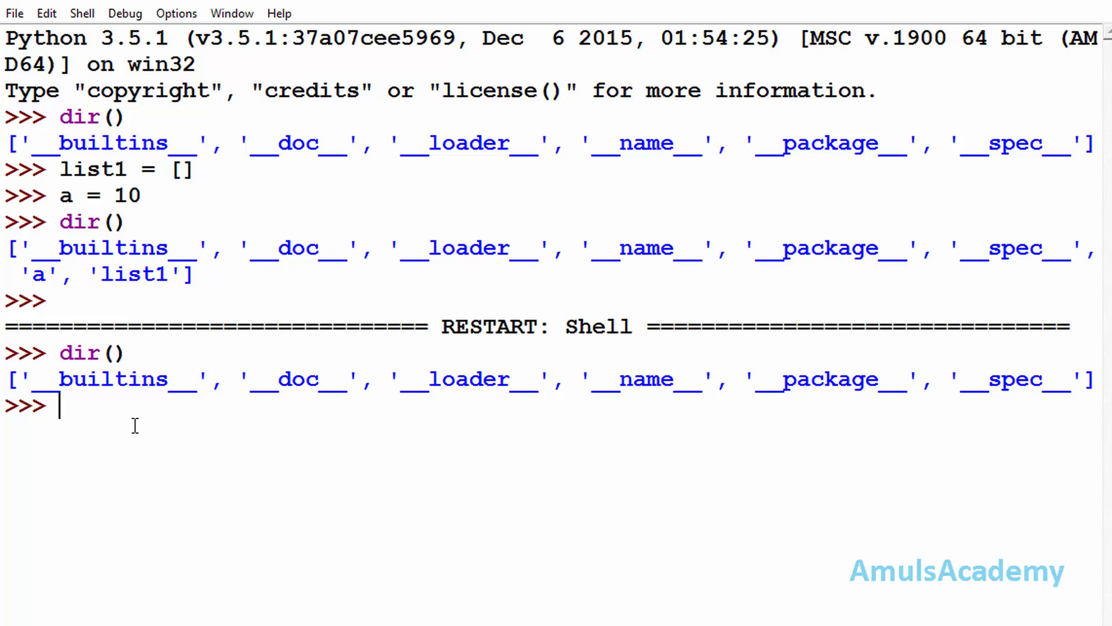
text(import m)
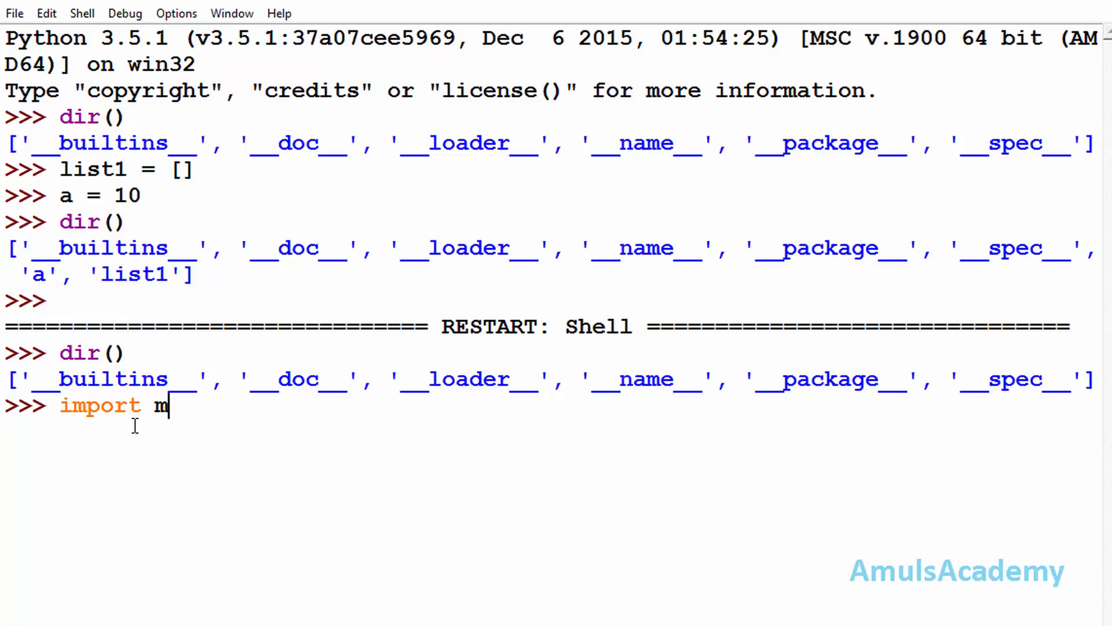
Enter import math and type dir() at the next prompt.
text(ath)
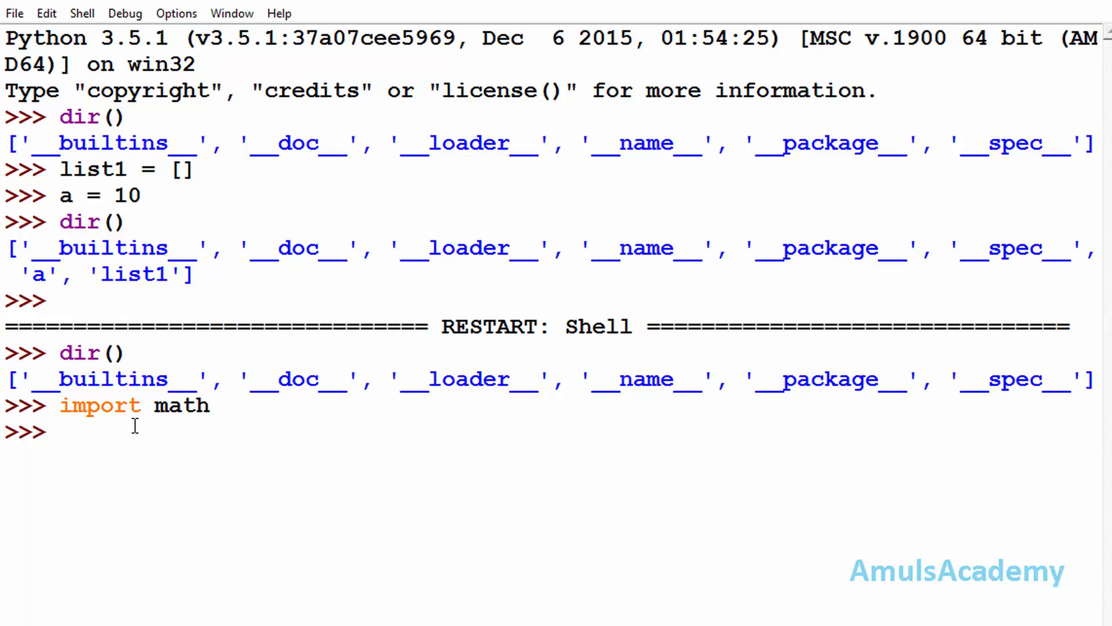
text(dir())
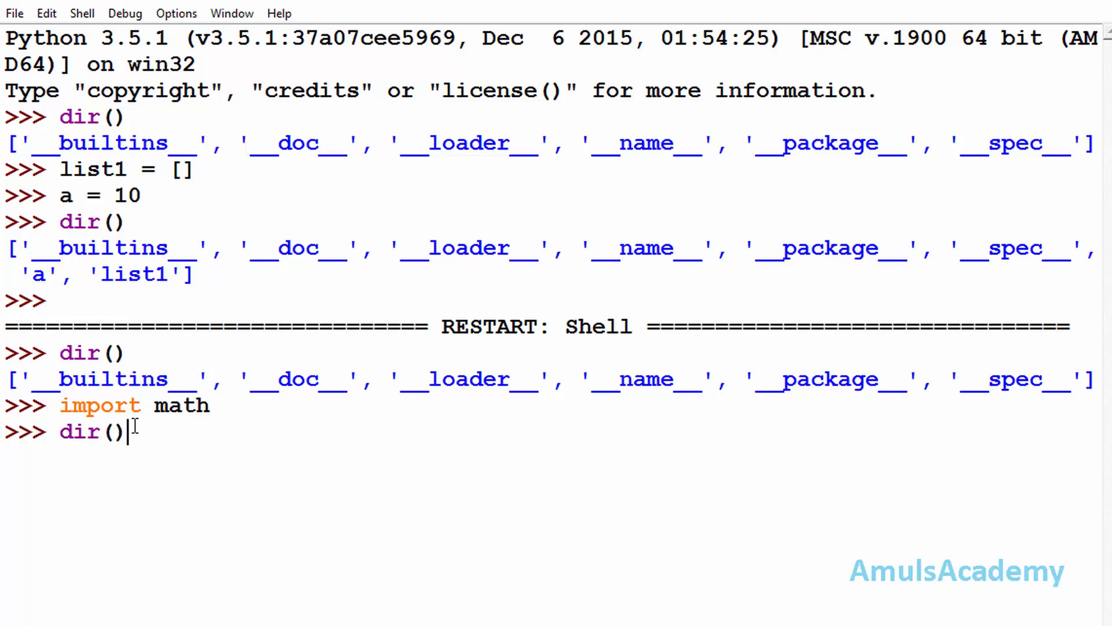